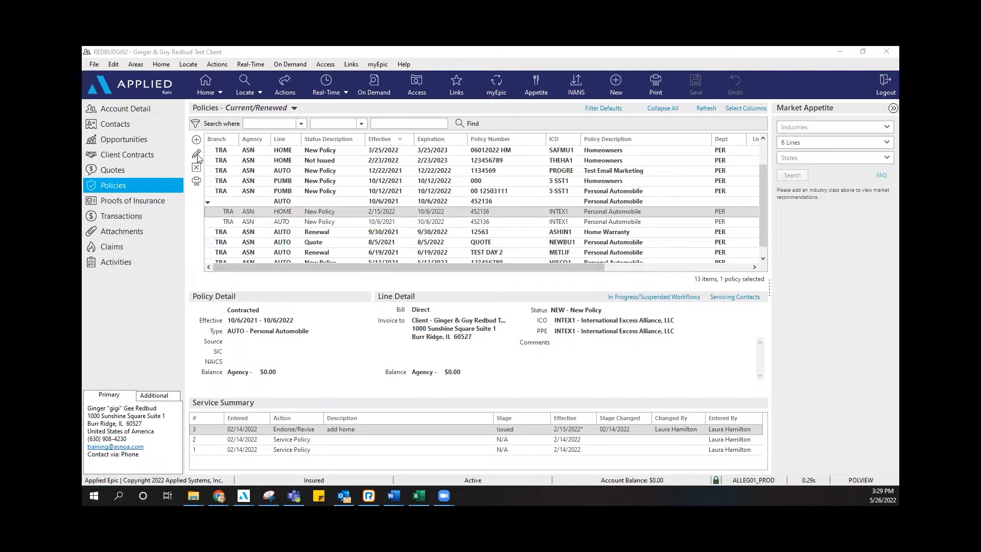
# - Open the AUTO policy expiring 10/6/2022 and view its lines of business under Servicing/Billing
pyautogui.click(197, 153)
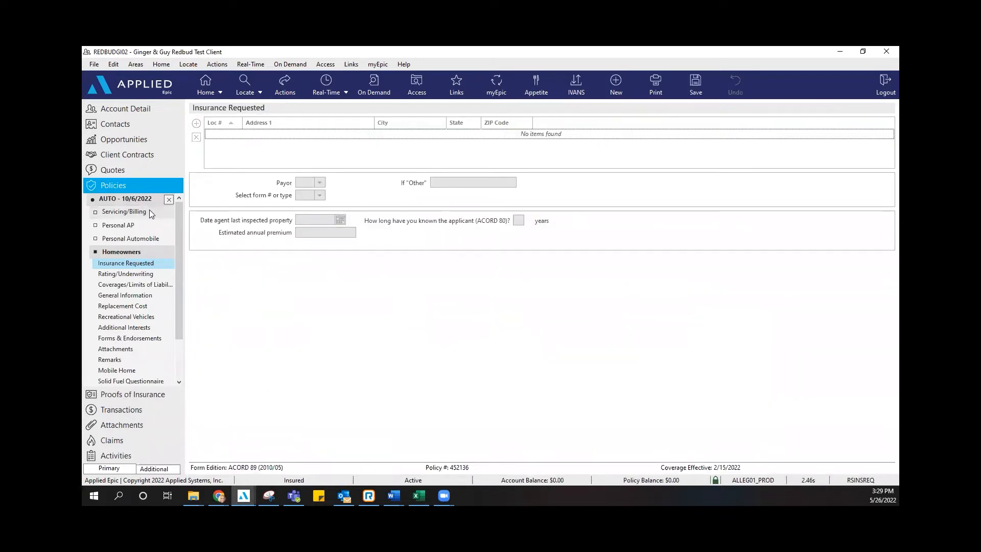
pyautogui.click(123, 212)
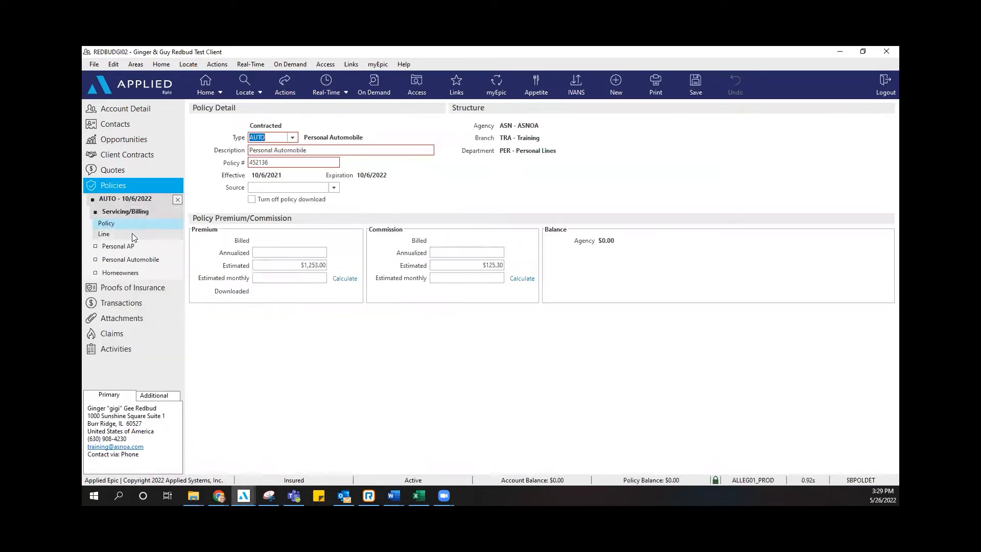
pyautogui.click(104, 233)
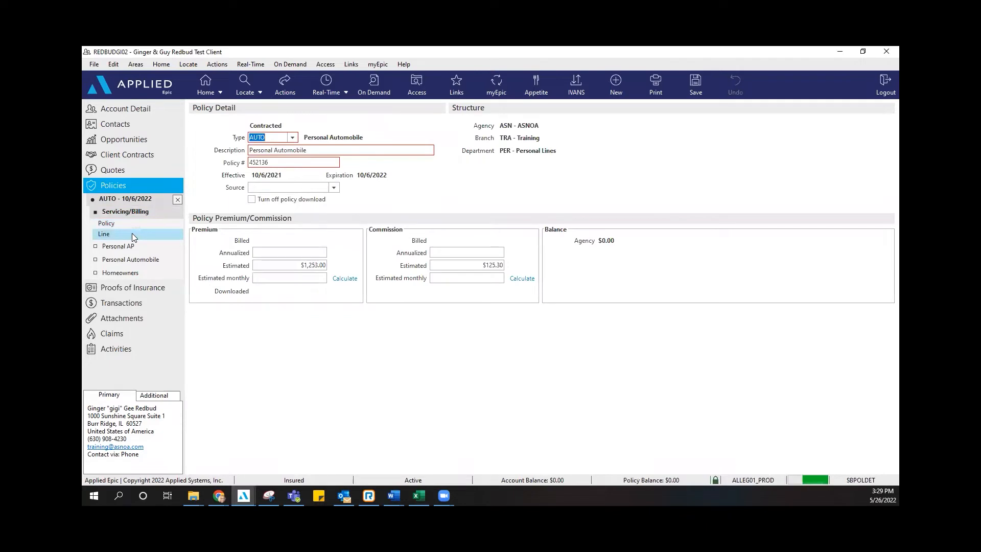
pyautogui.click(104, 234)
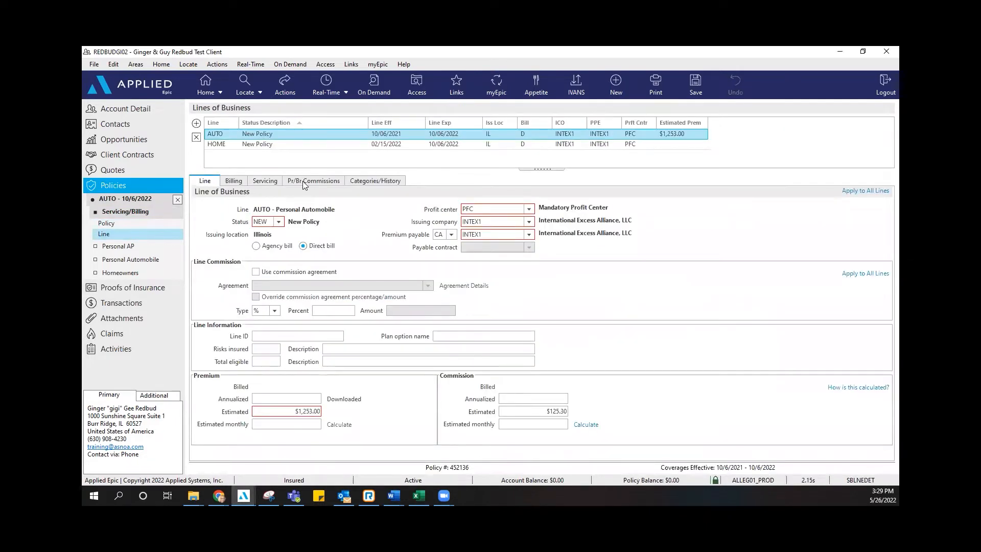
pyautogui.click(313, 180)
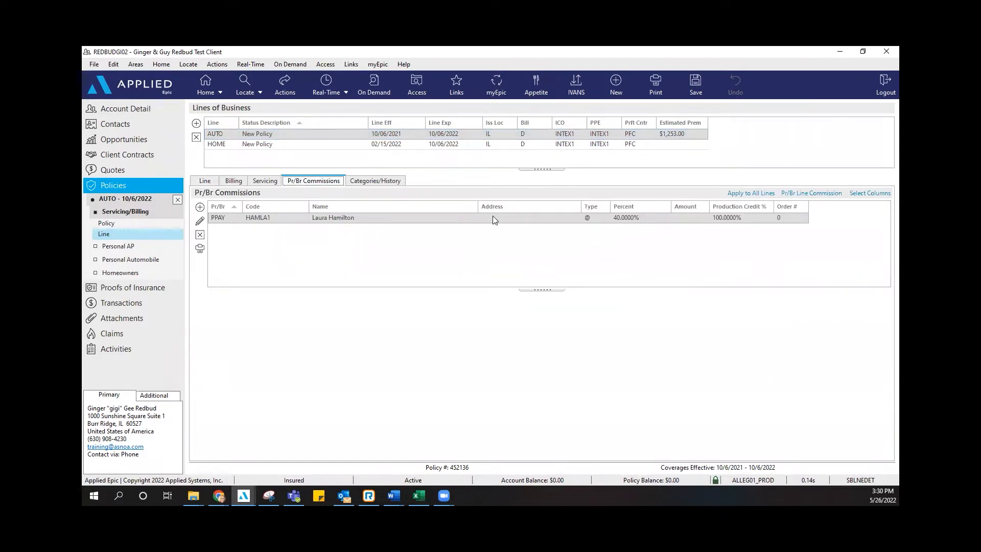
pyautogui.moveTo(618, 220)
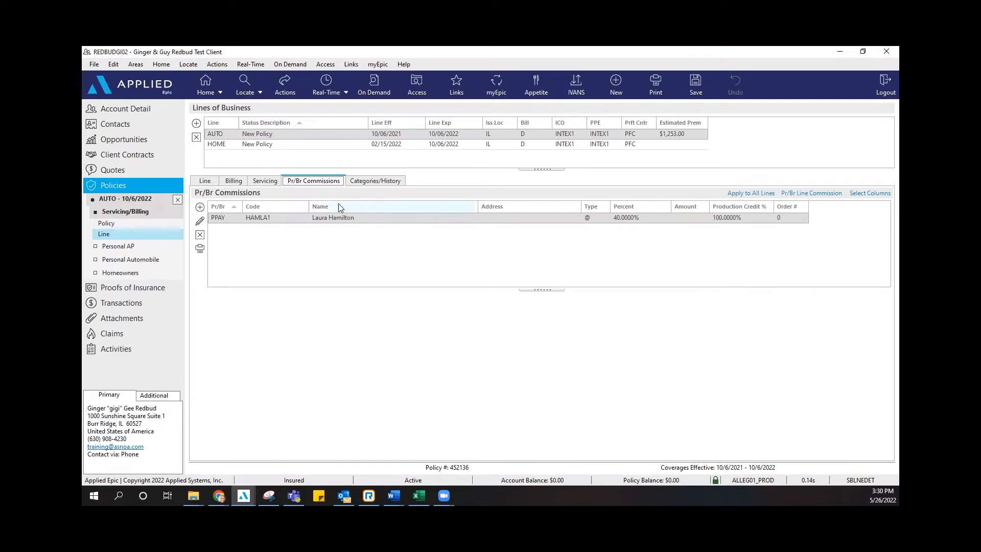
# - Add producer ERAKA1 using the Test Split w/Laura commission agreement at 40%
pyautogui.click(196, 208)
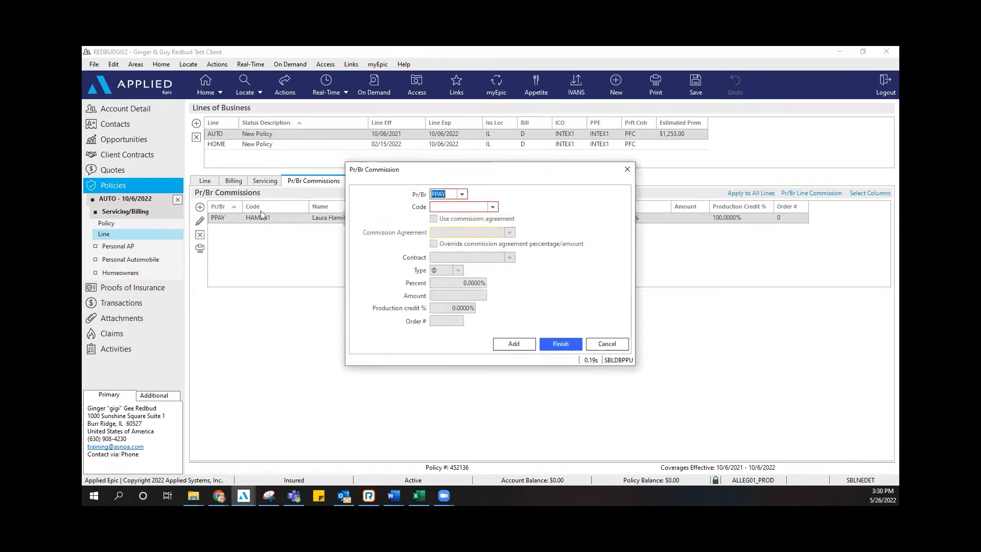
pyautogui.click(491, 207)
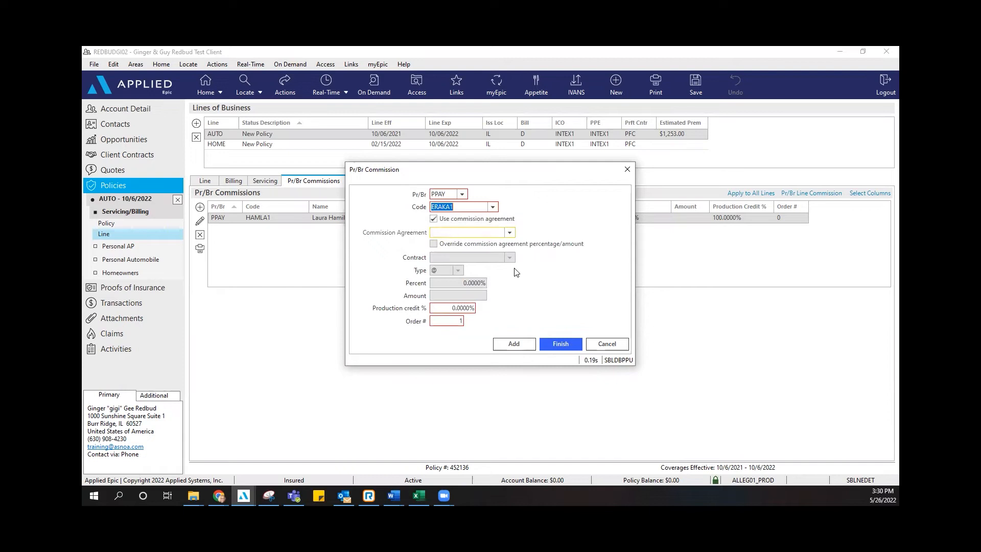
pyautogui.click(509, 232)
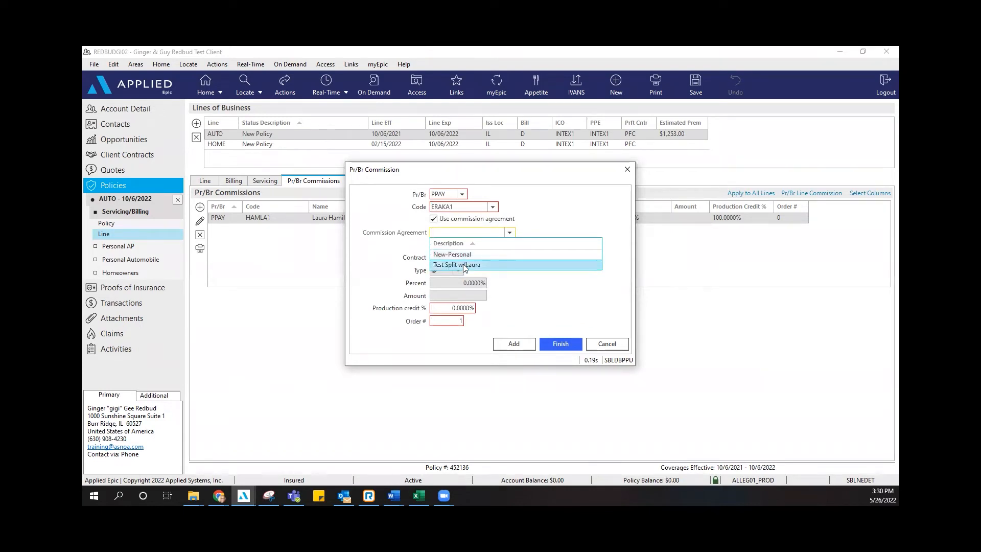
pyautogui.click(456, 264)
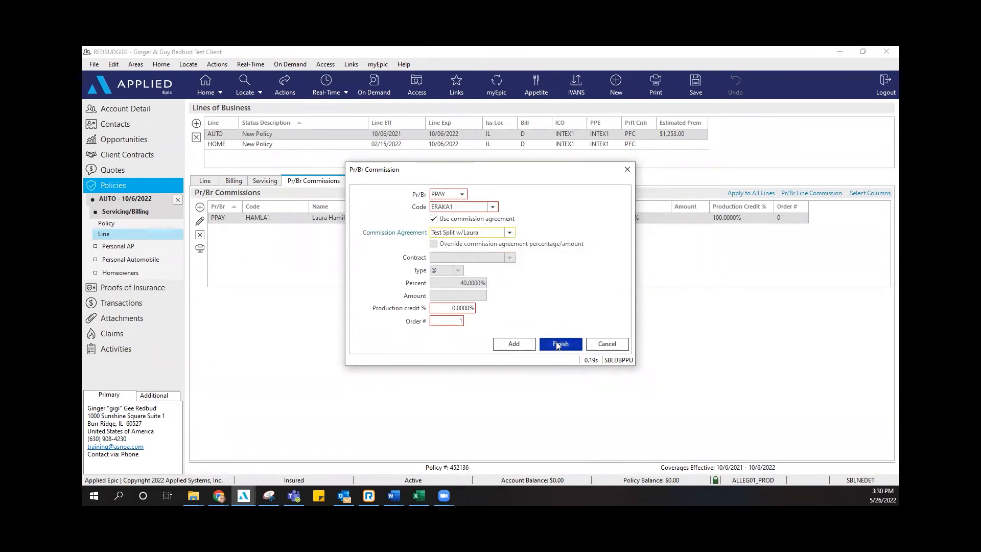
pyautogui.click(560, 344)
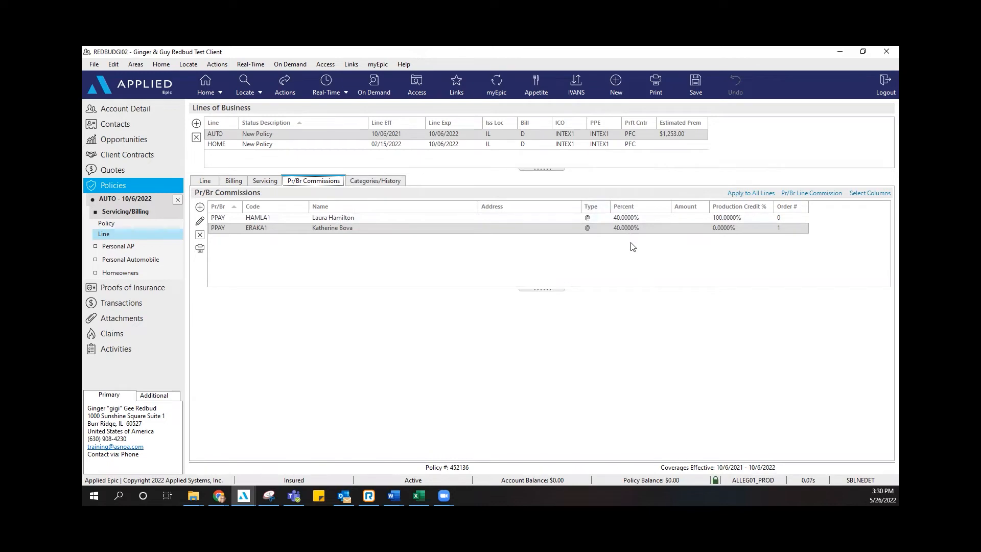
pyautogui.moveTo(626, 257)
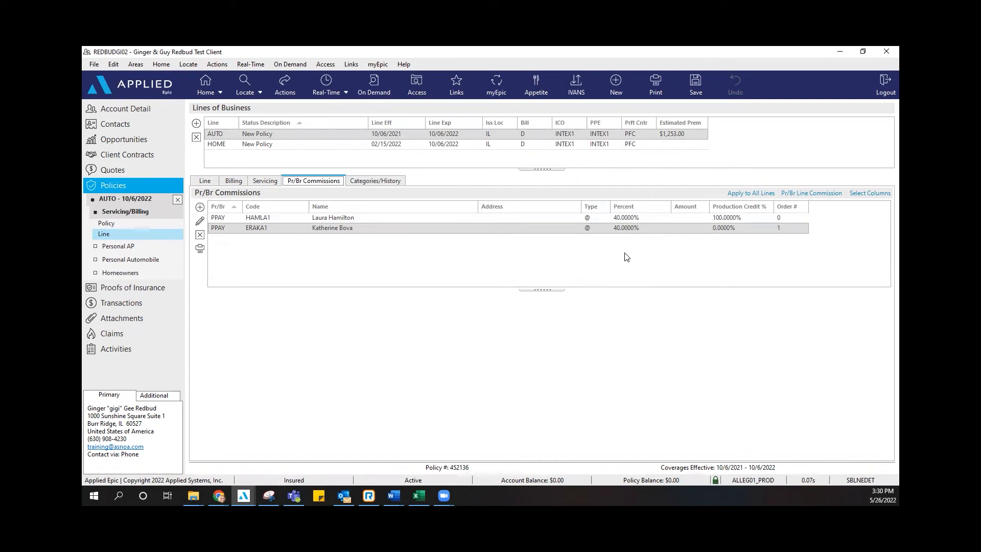
pyautogui.click(257, 217)
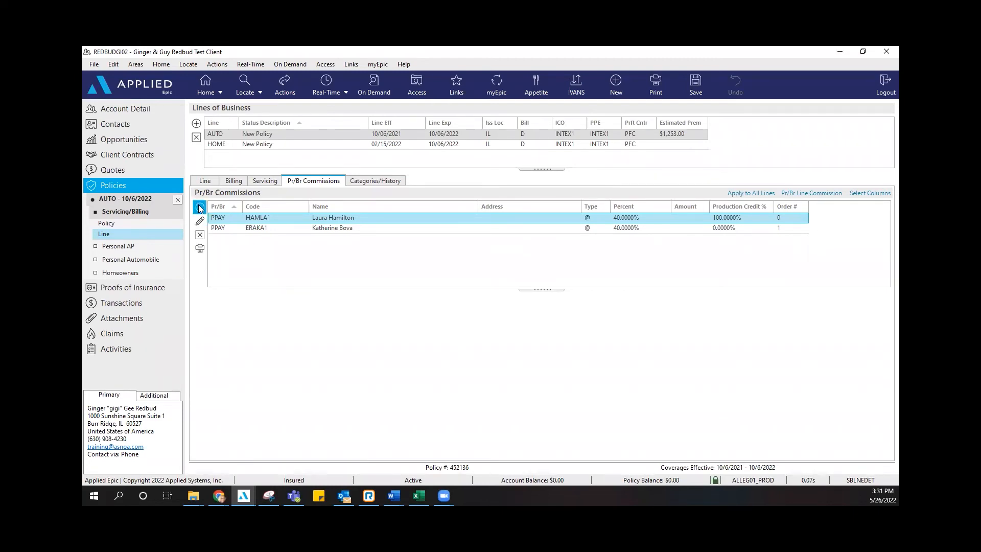
pyautogui.moveTo(199, 208)
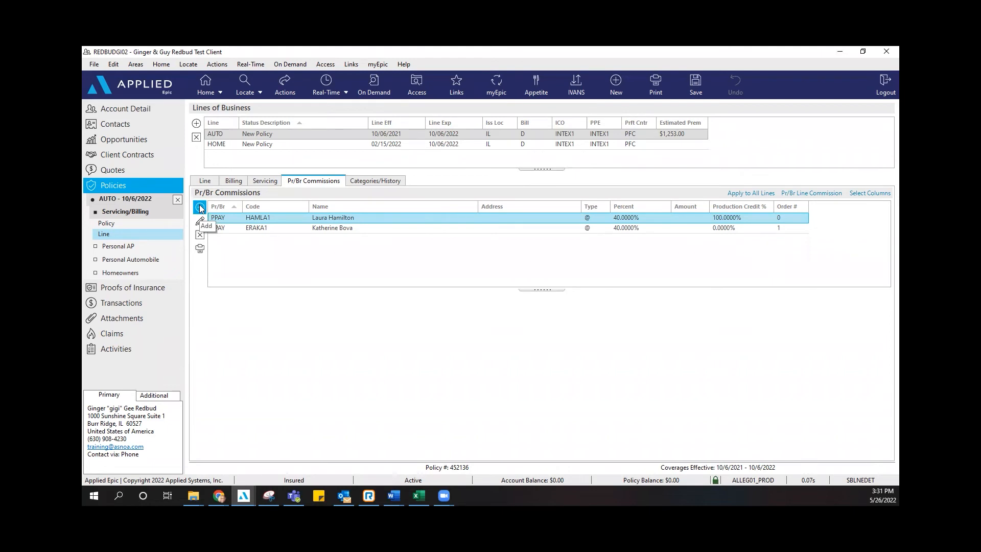